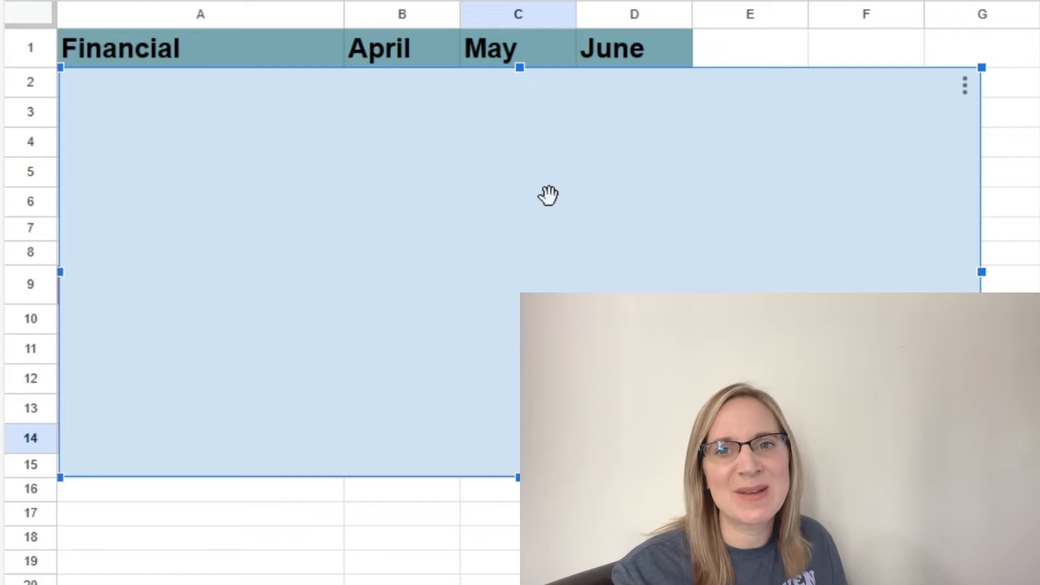
mouse_move(563, 193)
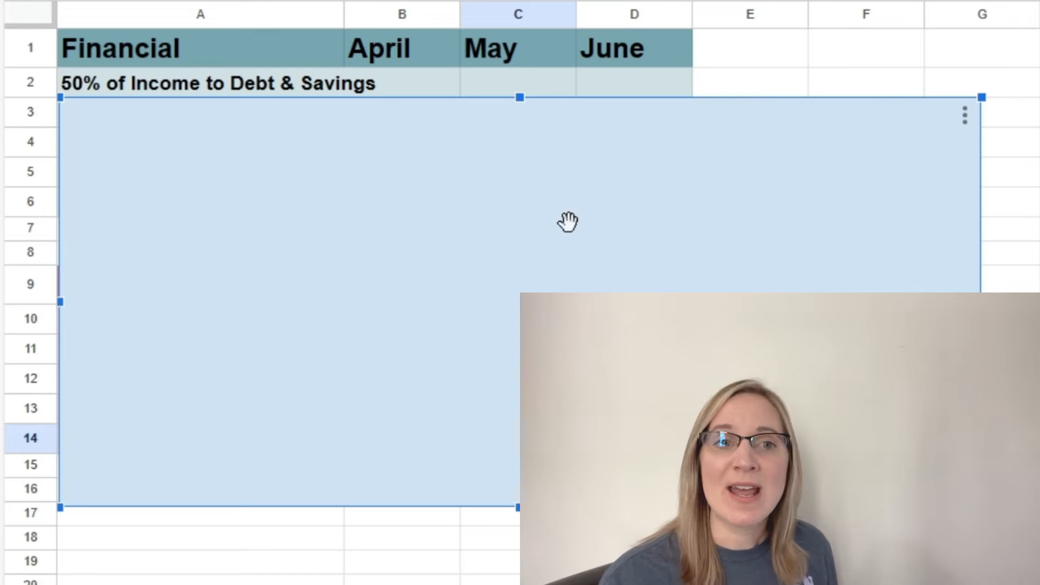
mouse_move(572, 204)
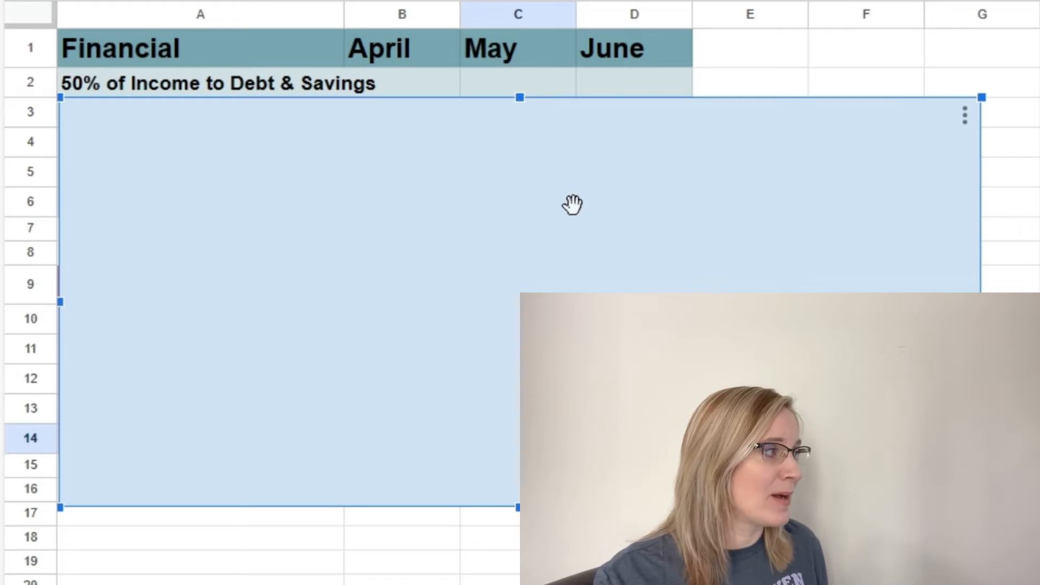
mouse_move(627, 88)
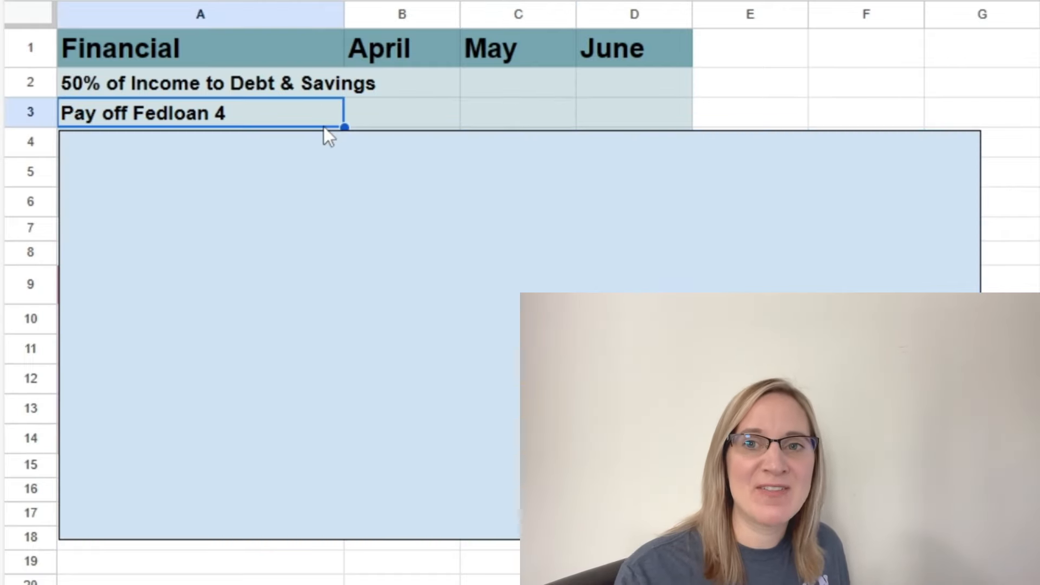
mouse_move(332, 128)
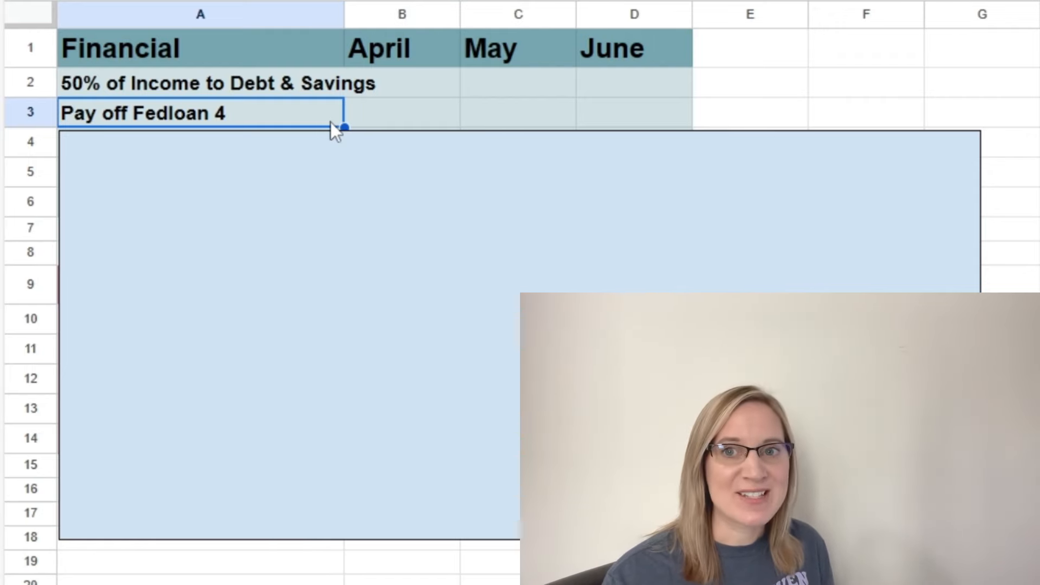
- Enter 'Invest 3K' as the next Financial goal below 'Pay off Fedloan 4'
text(Invest 3K)
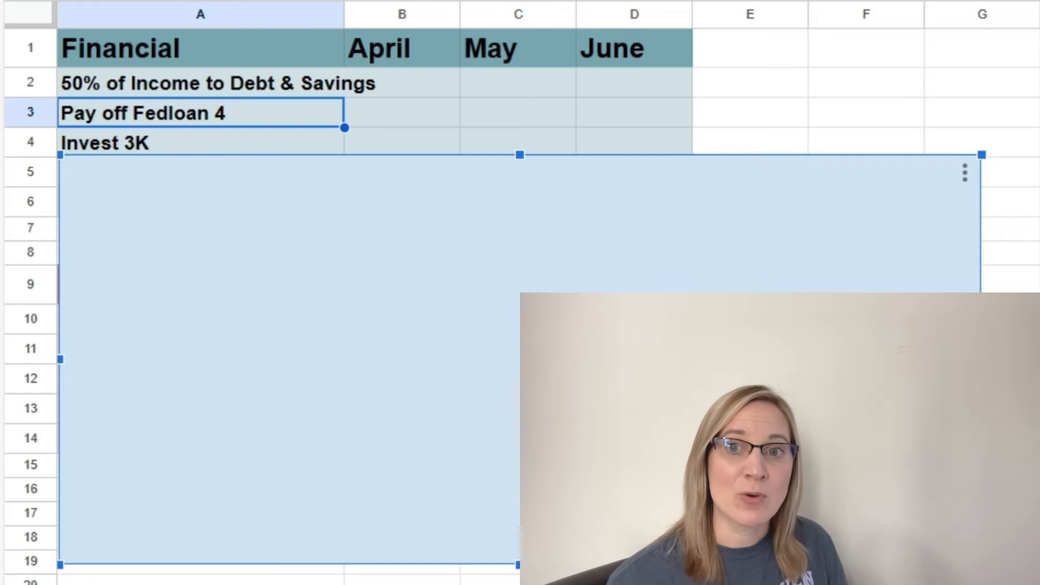
- Enter 'Debt under 124K' as the Financial goal below 'Invest 3K'
text(Debt under 124K)
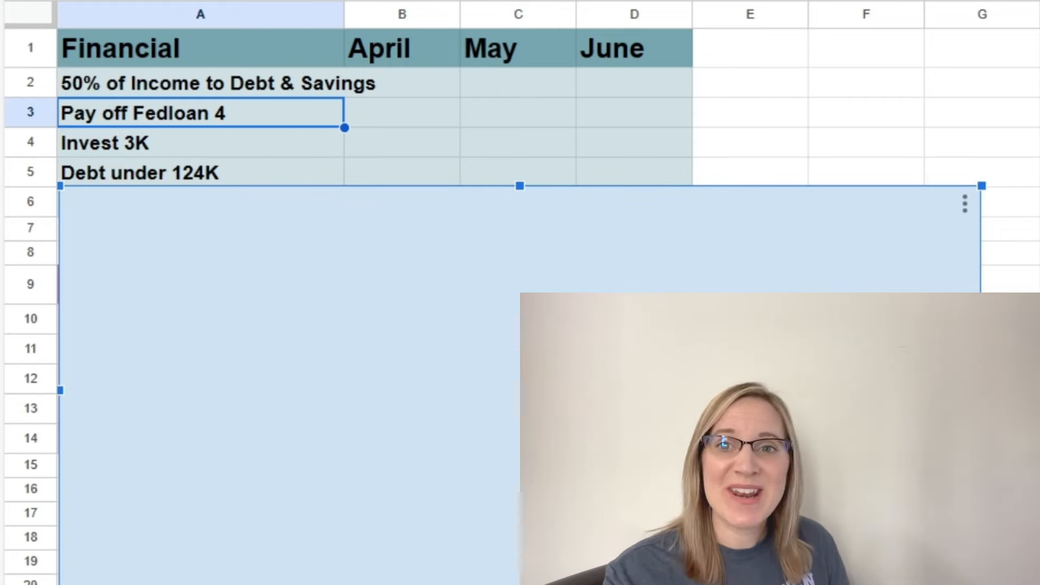
click(633, 172)
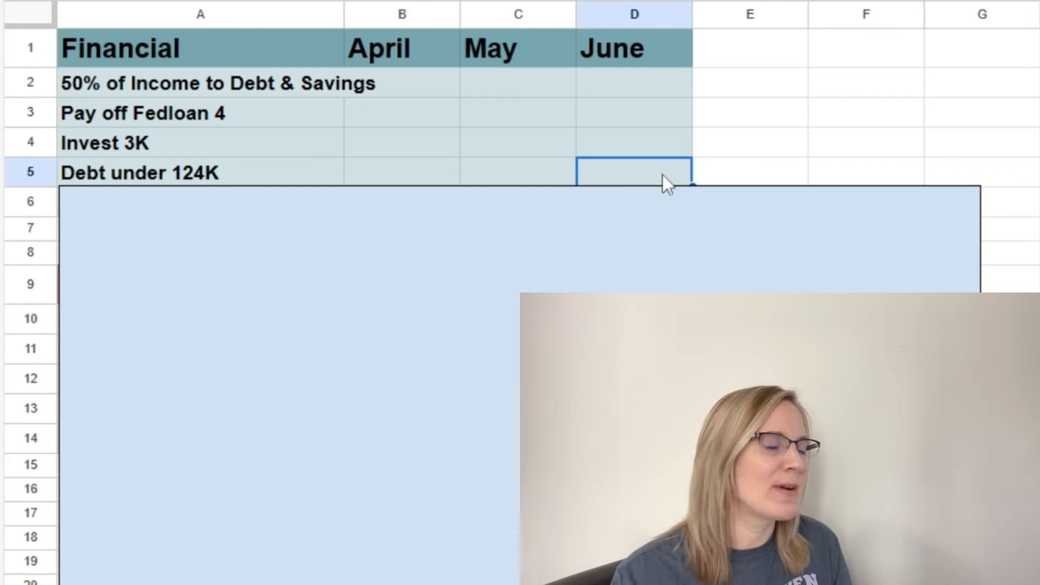
mouse_move(676, 179)
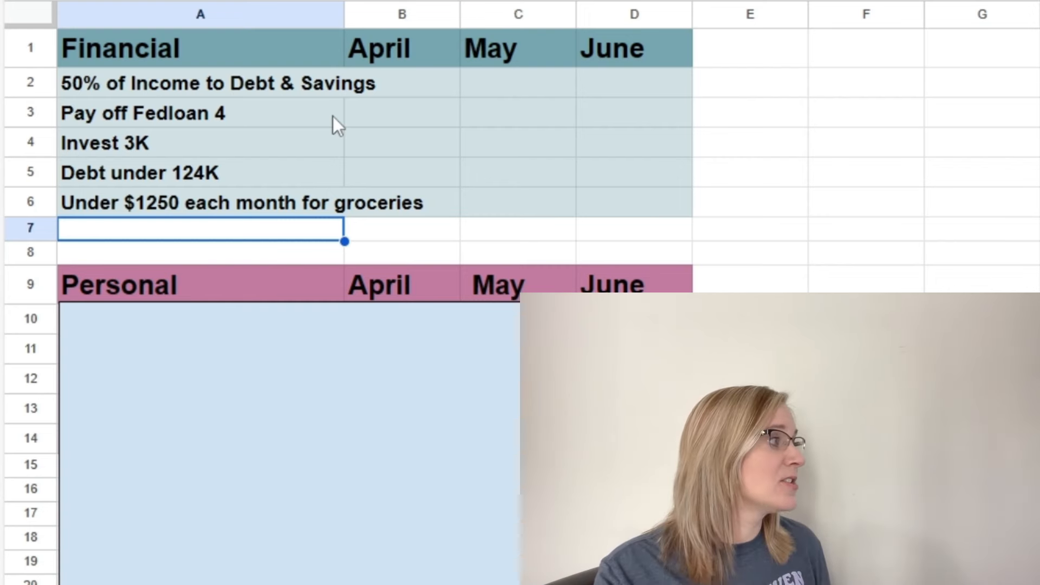
- Scroll down to the Personal section below 'Run 150 Miles'
scroll(down, 3)
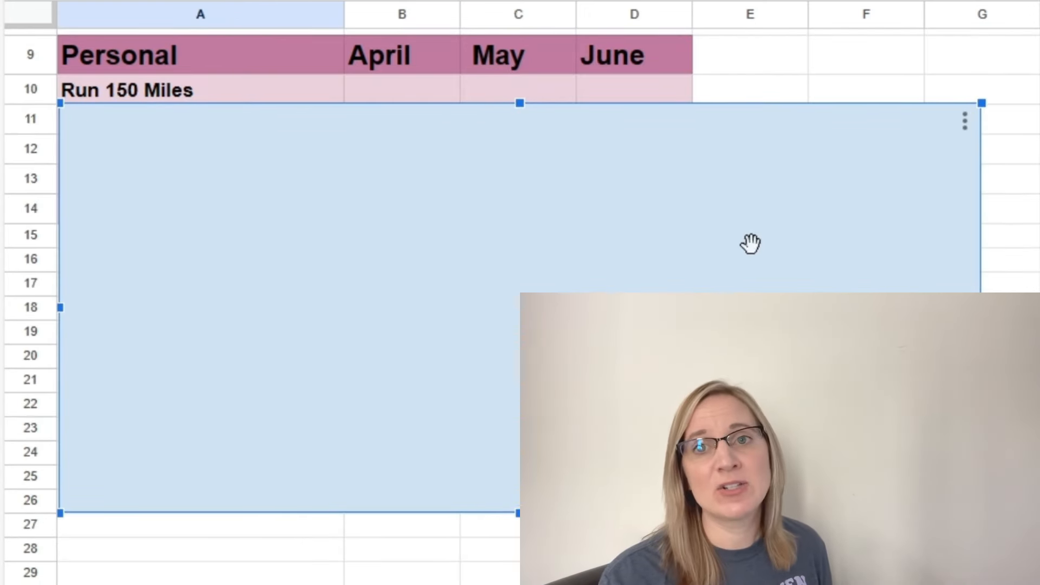
mouse_move(669, 185)
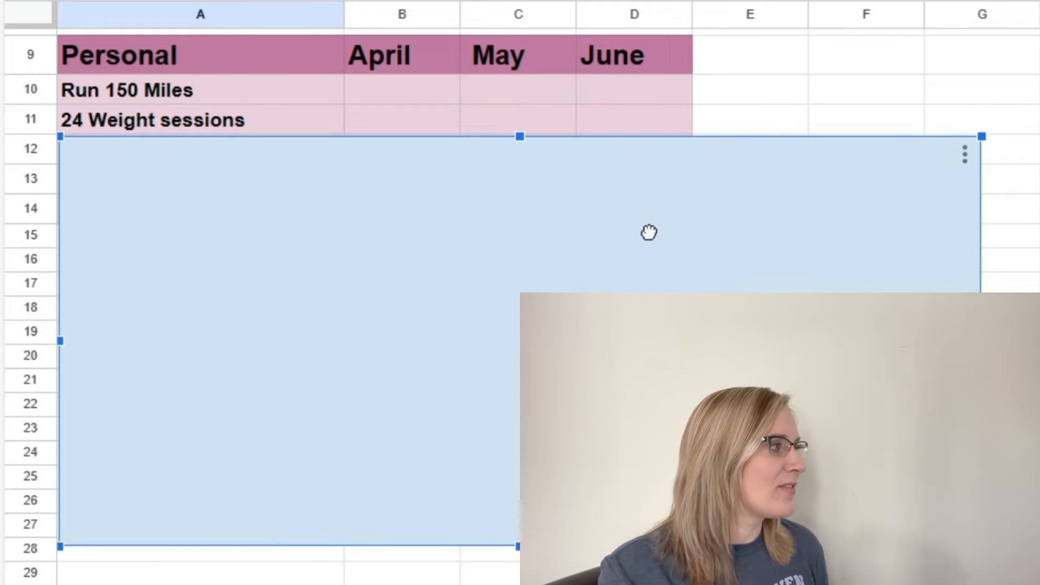
mouse_move(454, 194)
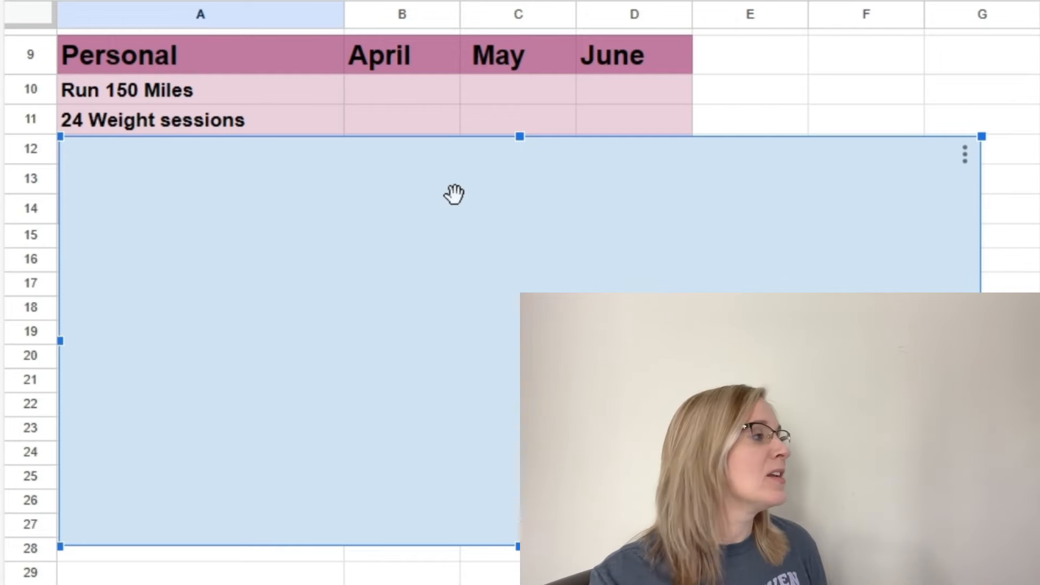
mouse_move(284, 137)
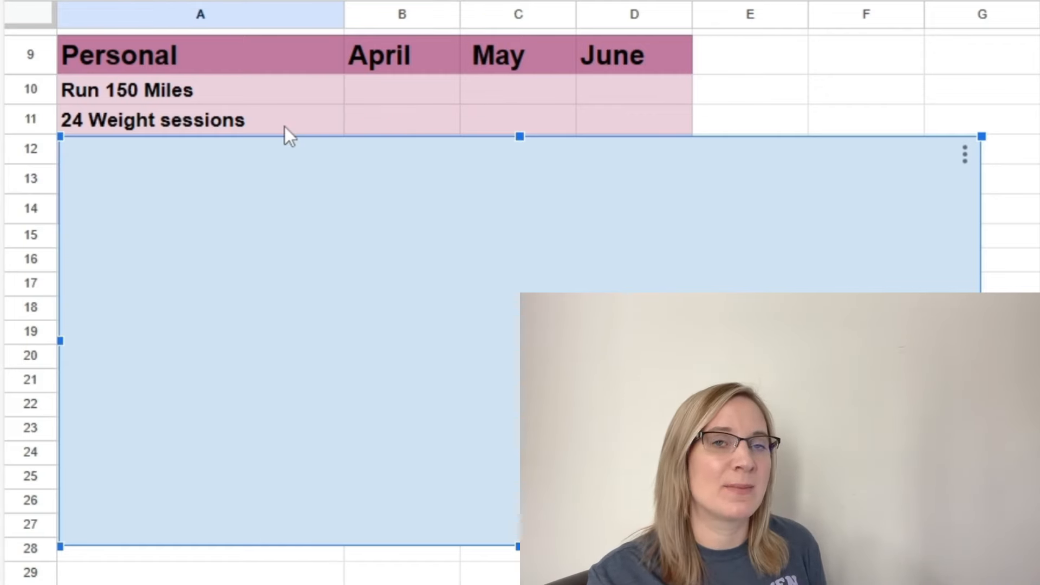
mouse_move(291, 182)
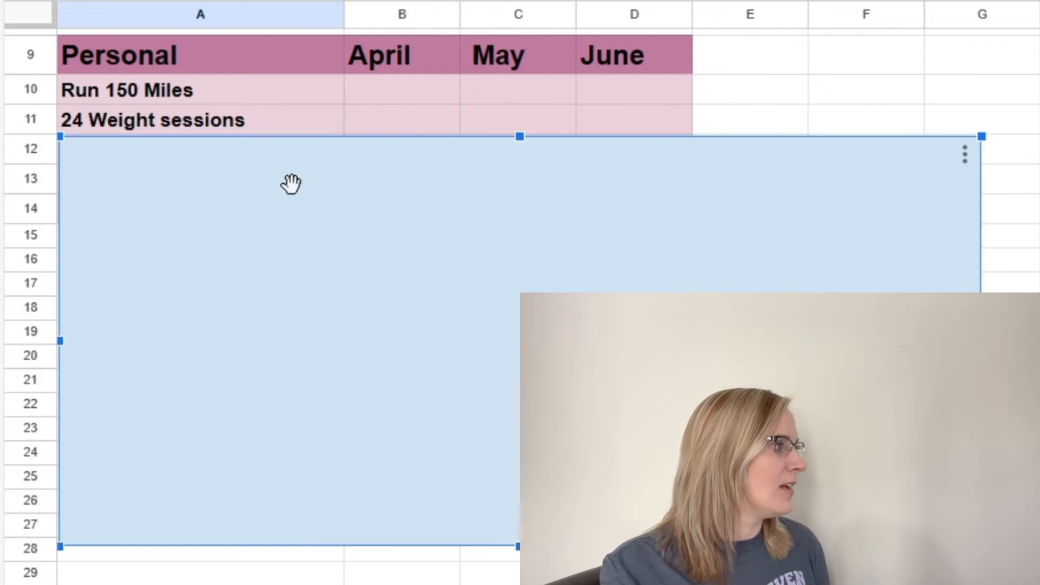
- Enter 'Read 3 books' and 'Clean out garage' as the third and fourth Personal goals
text(Read 3 books)
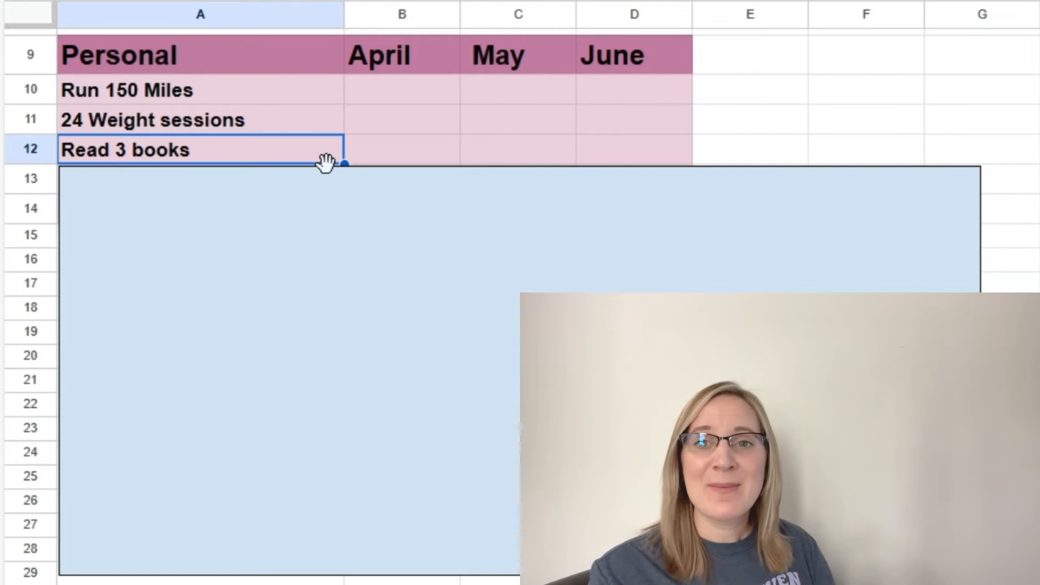
mouse_move(362, 126)
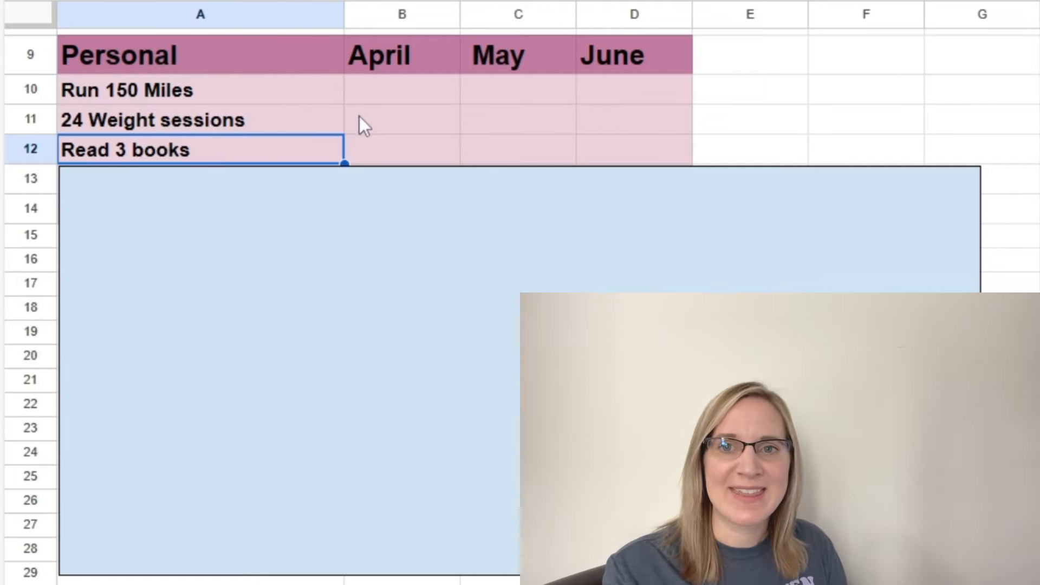
text(Clean out  garage)
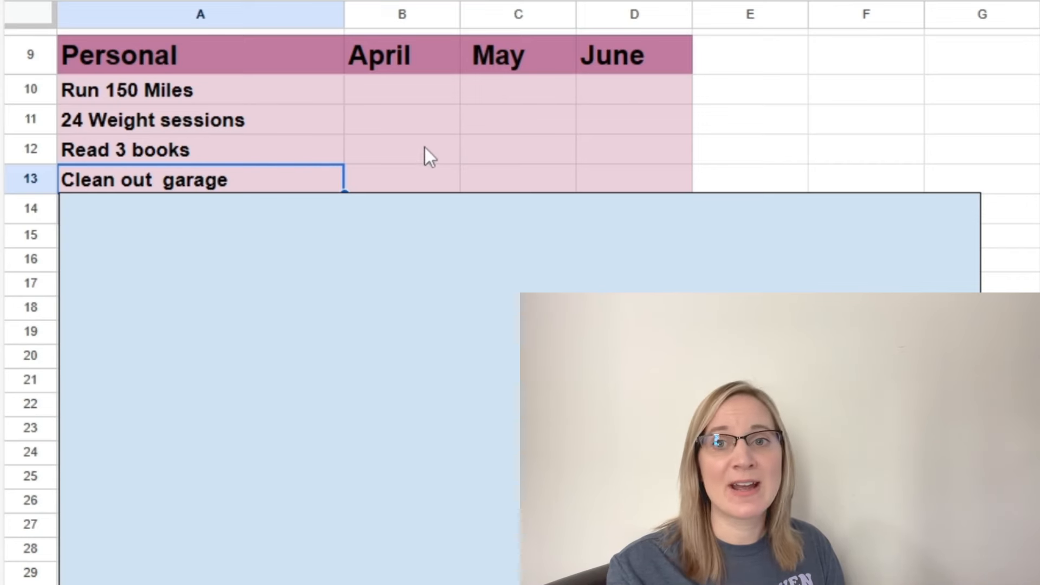
mouse_move(439, 154)
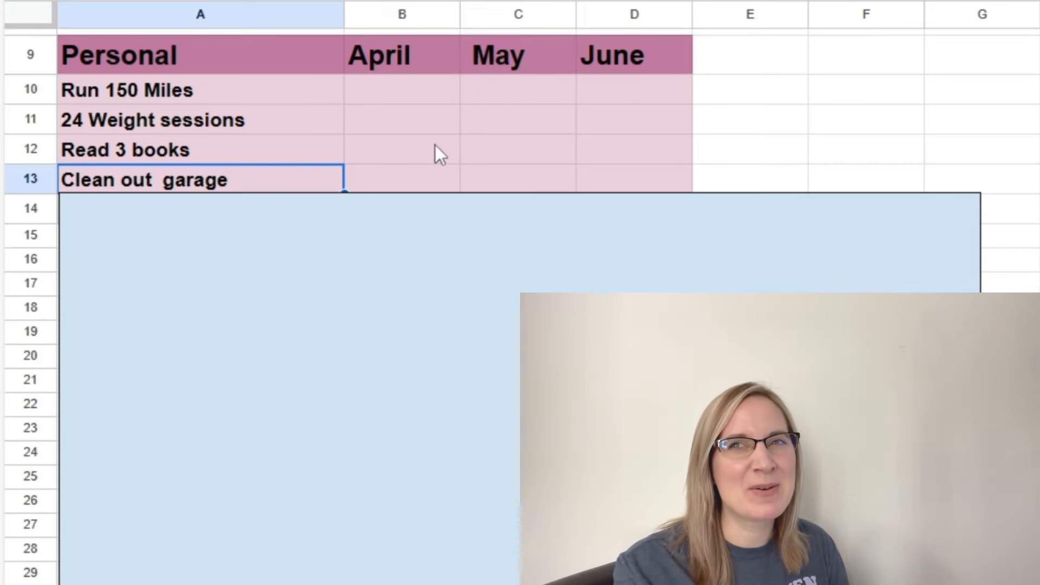
mouse_move(459, 131)
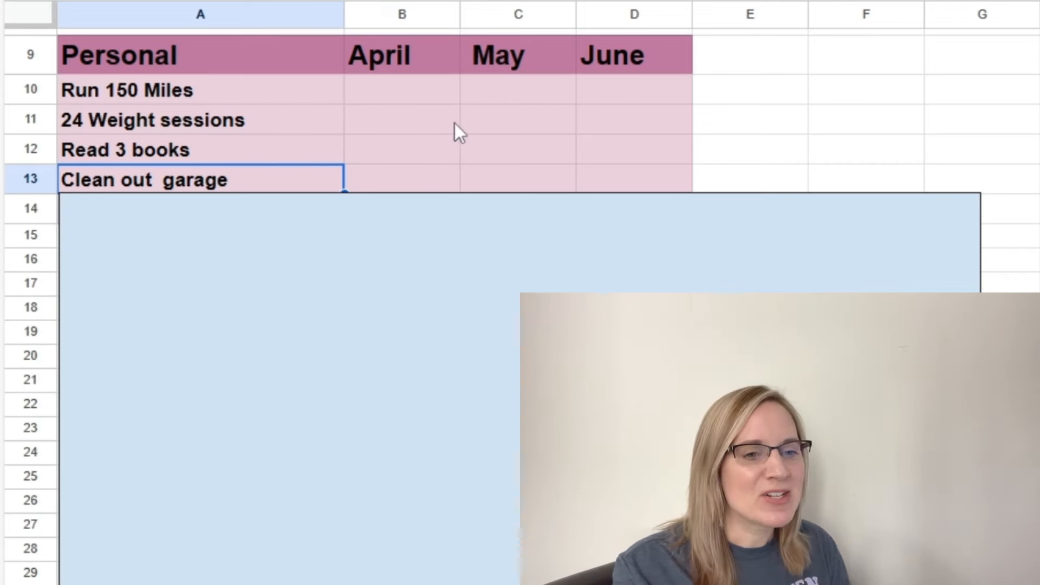
mouse_move(454, 113)
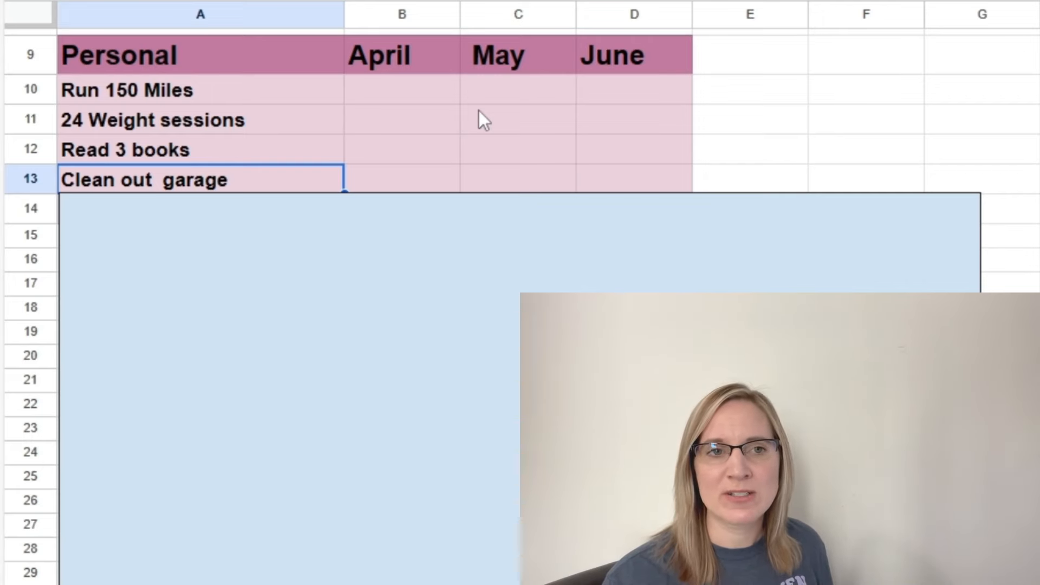
mouse_move(457, 220)
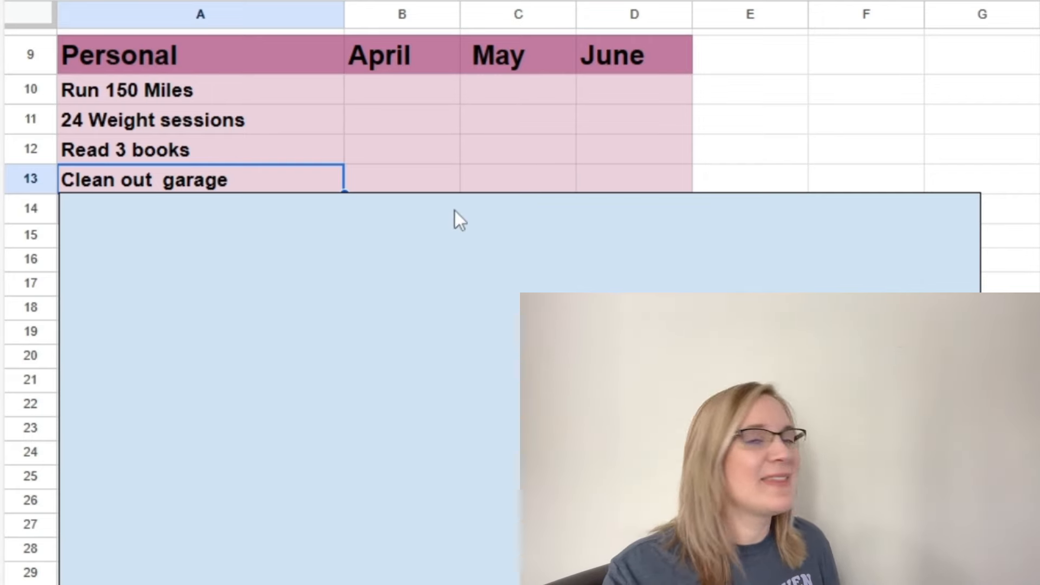
- Enter 'Clean out basement' as the fifth Personal goal and select it
text(Clean out basement)
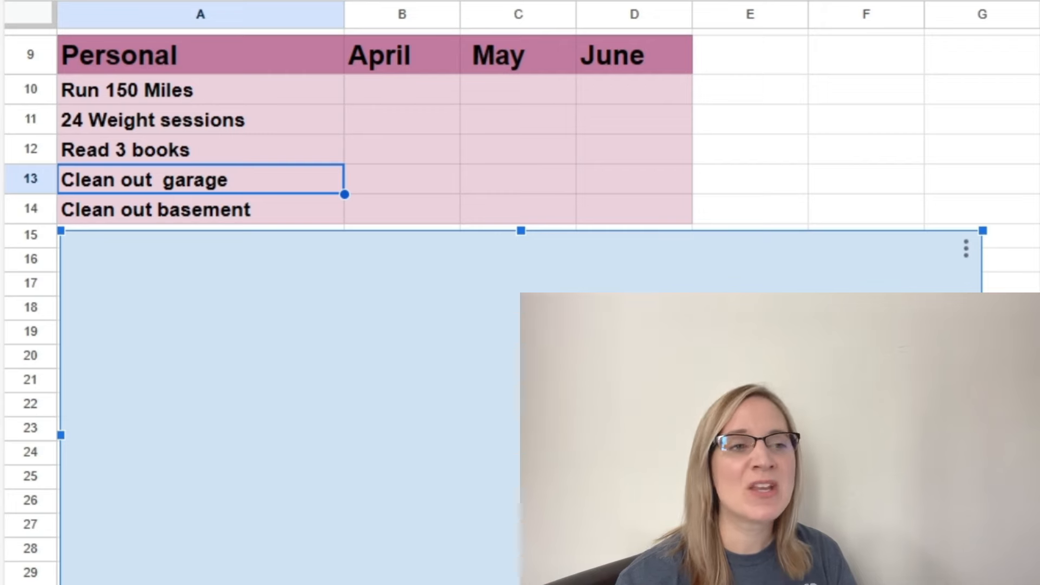
click(517, 178)
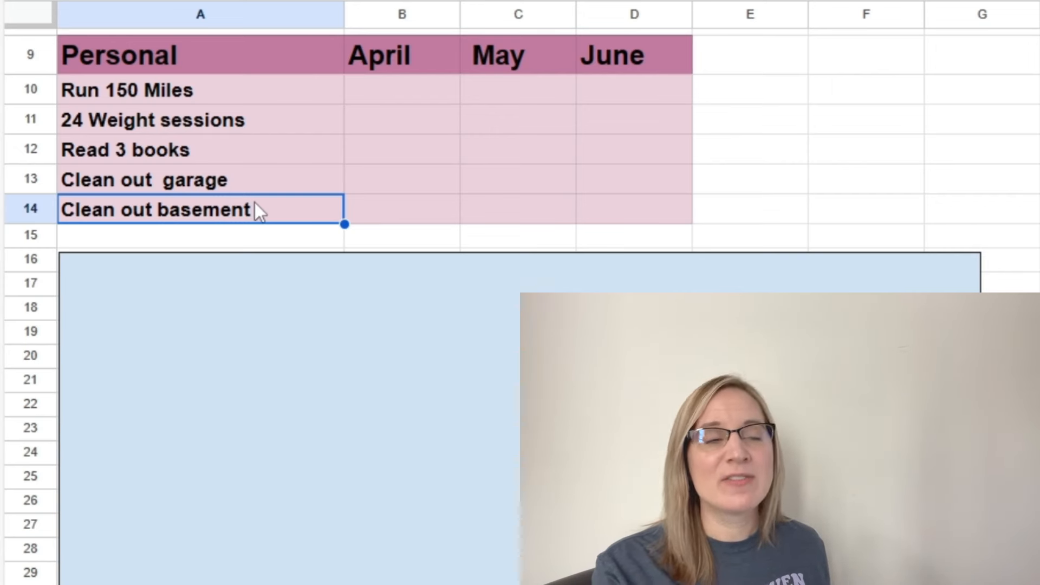
mouse_move(265, 98)
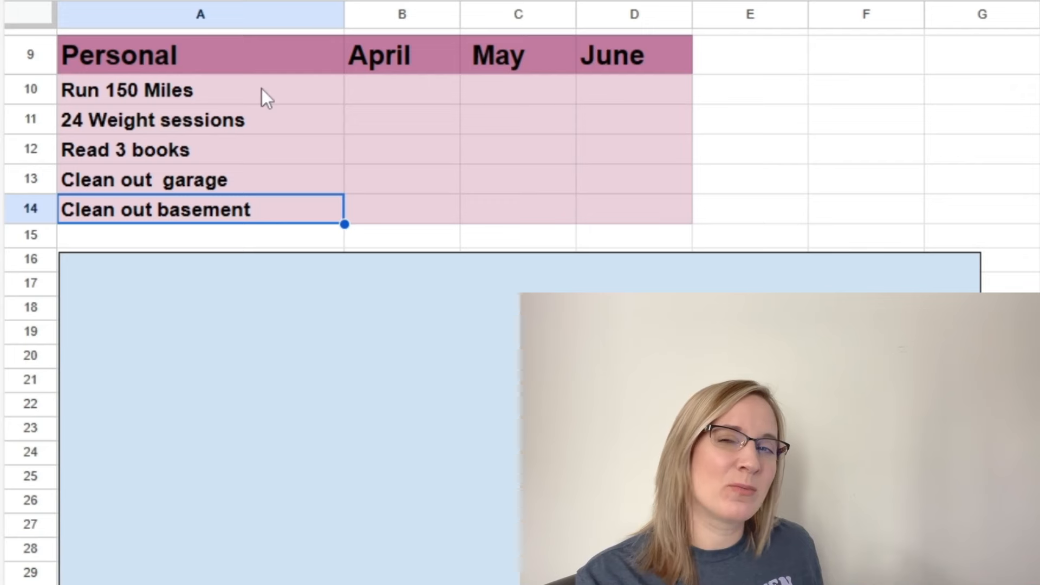